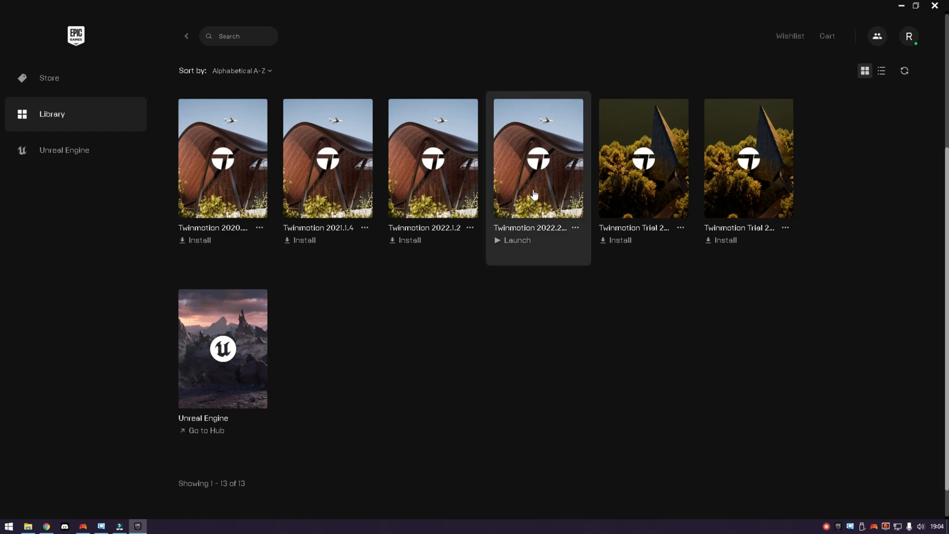
Launch Twinmotion 2022.2 from its tile in the Epic Games Launcher library
{"action": "left_click", "coordinate": [512, 240]}
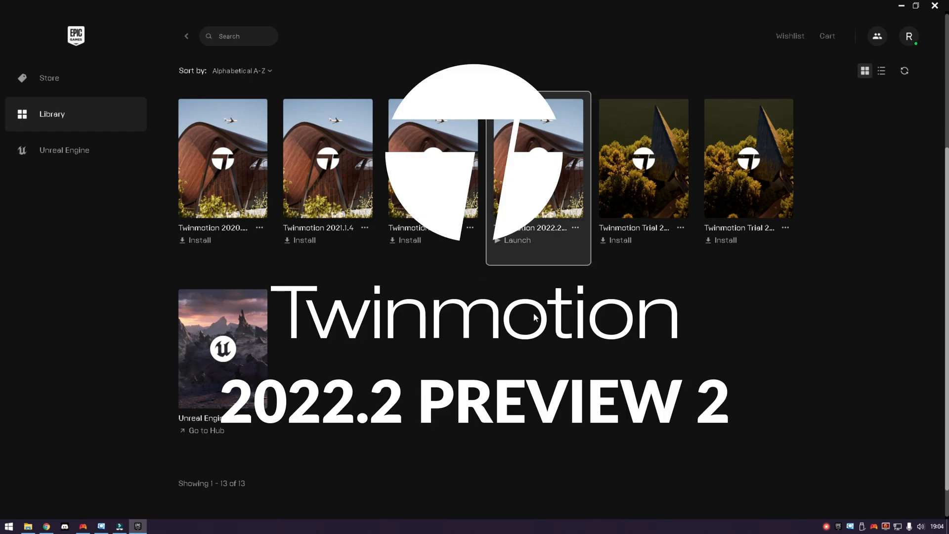
{"action": "left_click", "coordinate": [516, 240]}
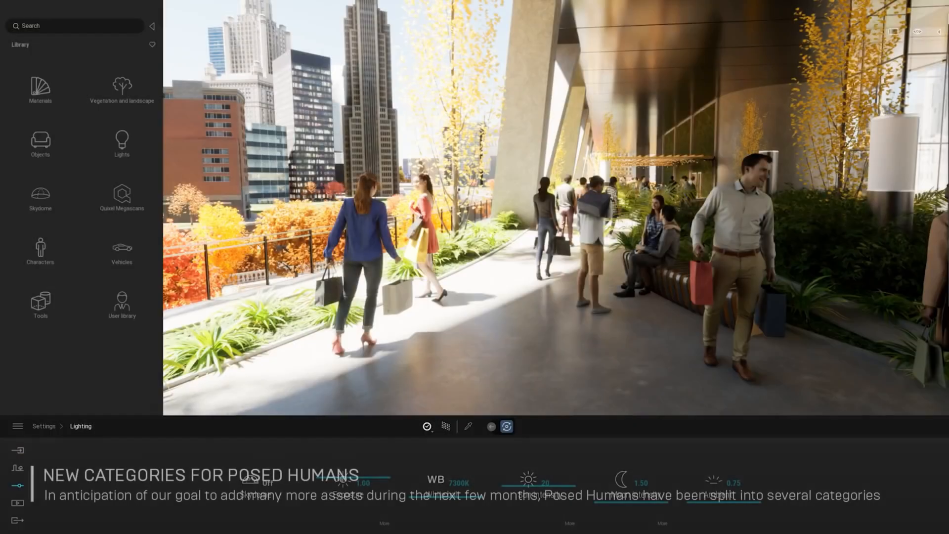
Create a new blank Twinmotion project from the start screen
{"action": "left_click", "coordinate": [40, 251]}
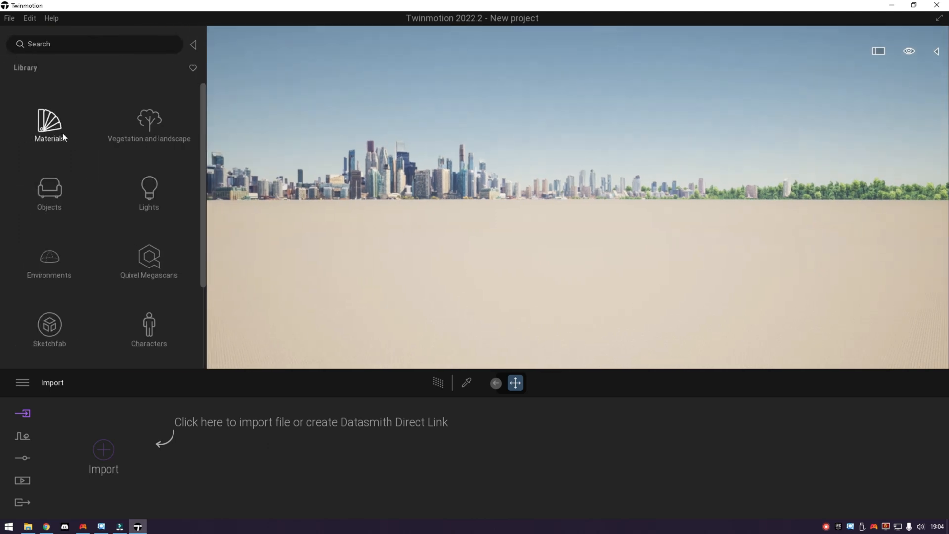
Scroll the asset library down to its Sketchfab category and open it
{"action": "scroll", "scroll_direction": "down", "scroll_amount": 3}
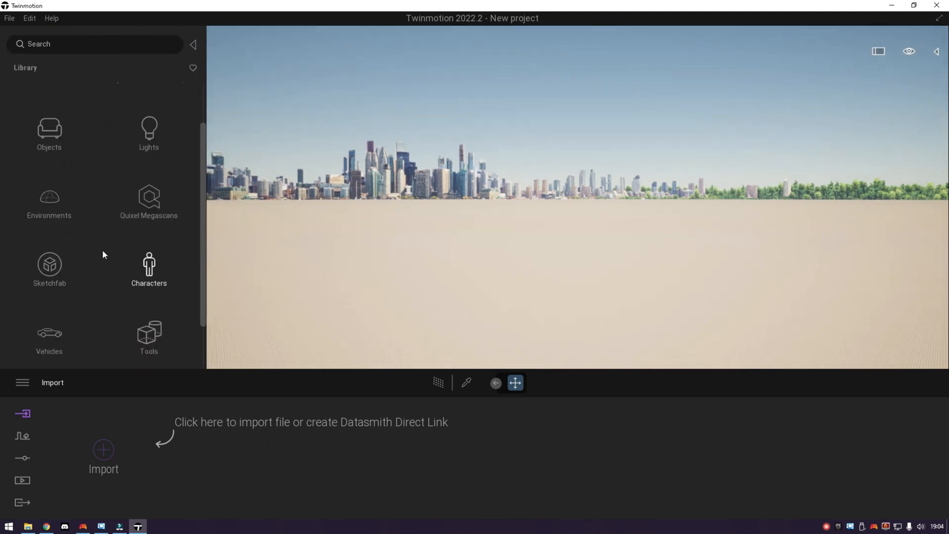
{"action": "scroll", "scroll_direction": "down", "scroll_amount": 3}
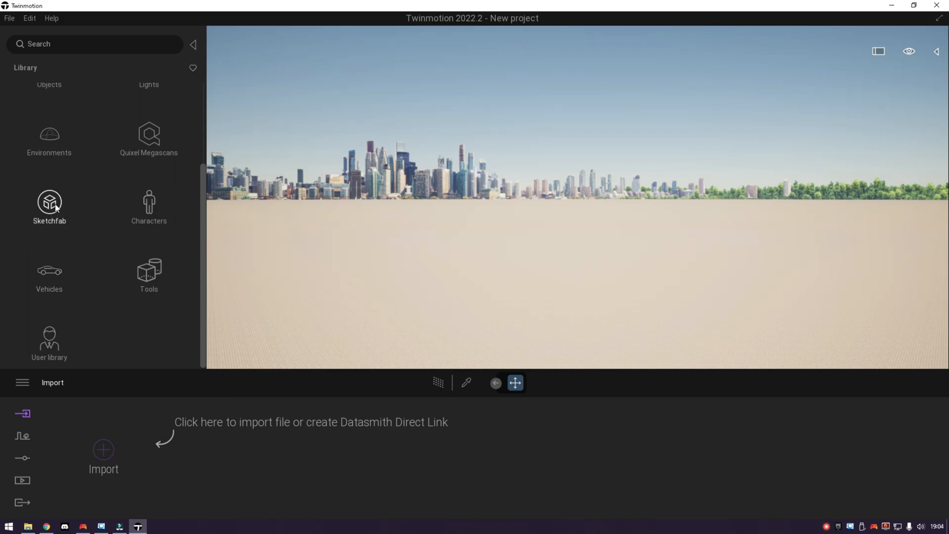
{"action": "left_click", "coordinate": [49, 202]}
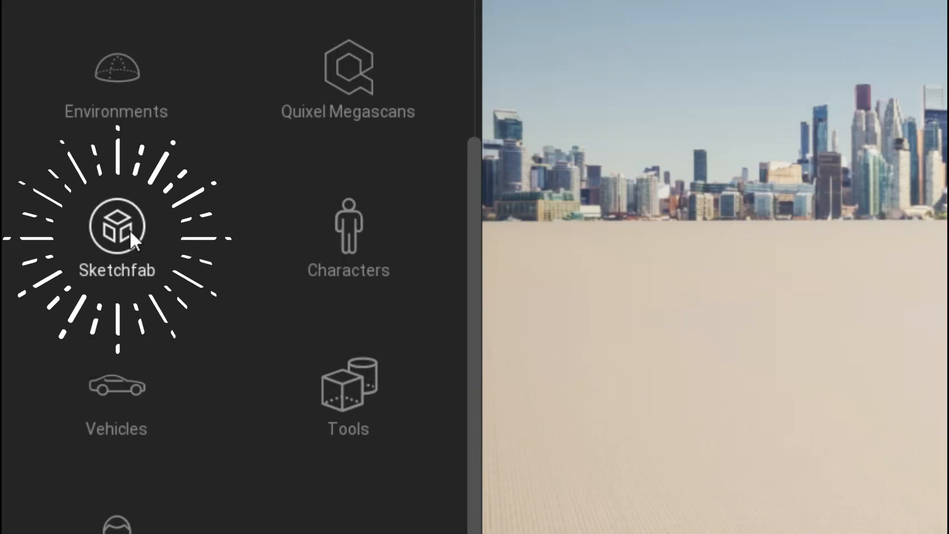
Browse the Sketchfab categories and open the Nature & Plants models
{"action": "left_click", "coordinate": [116, 225]}
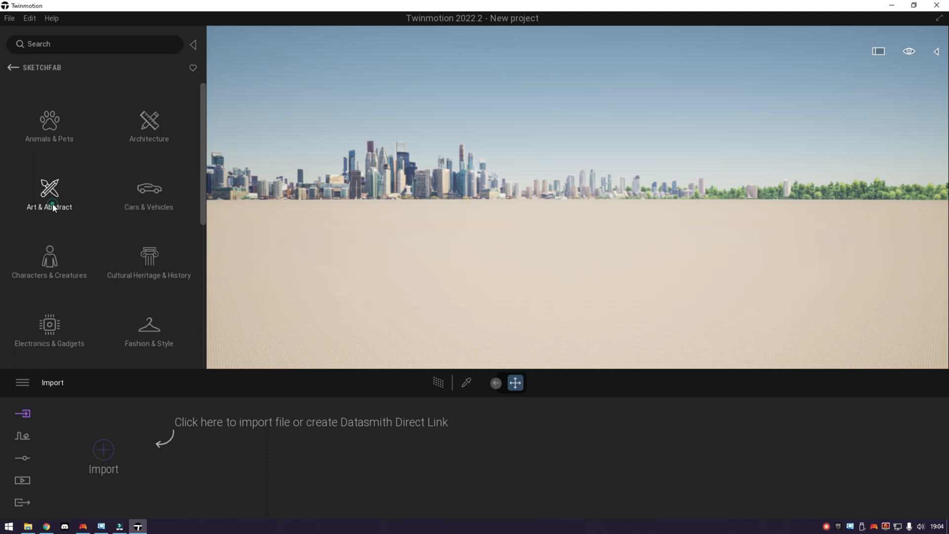
{"action": "scroll", "scroll_direction": "down", "scroll_amount": 3}
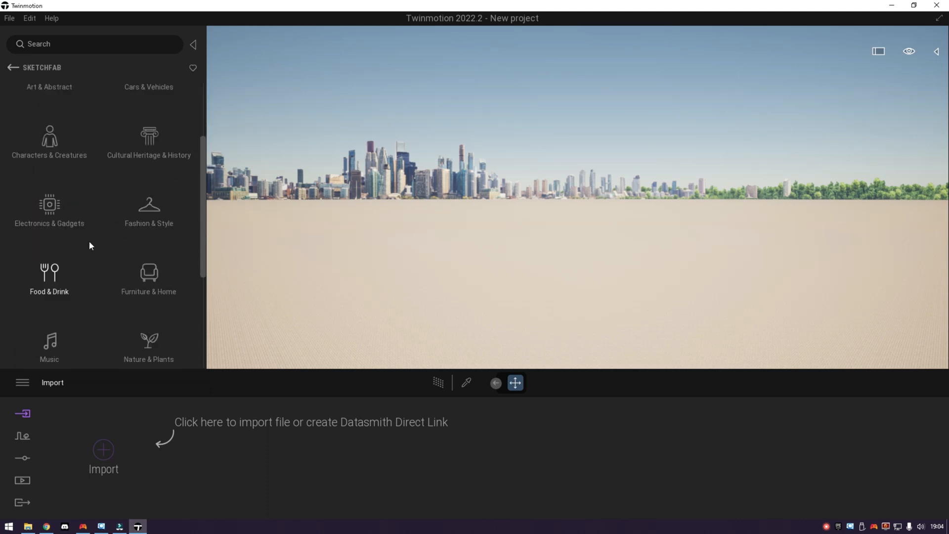
{"action": "left_click", "coordinate": [148, 345]}
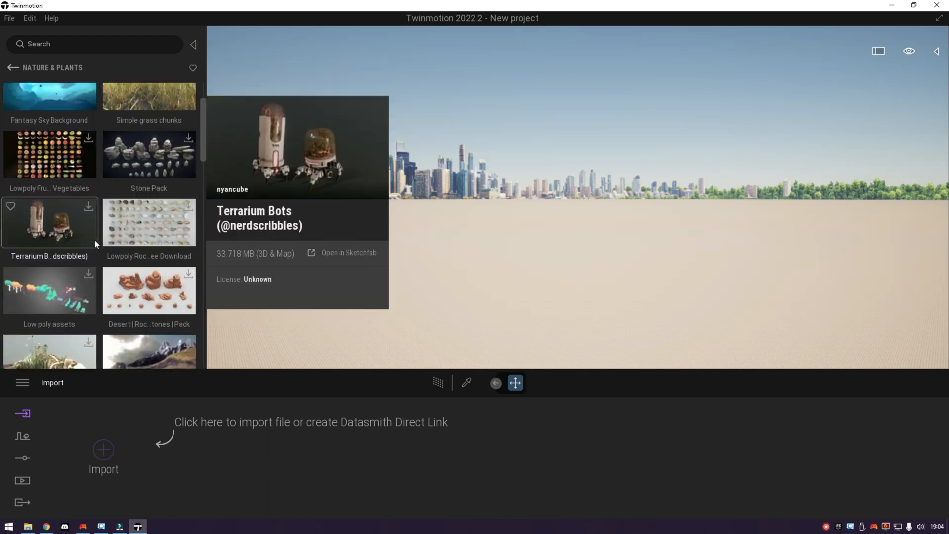
{"action": "scroll", "scroll_direction": "down", "scroll_amount": 3}
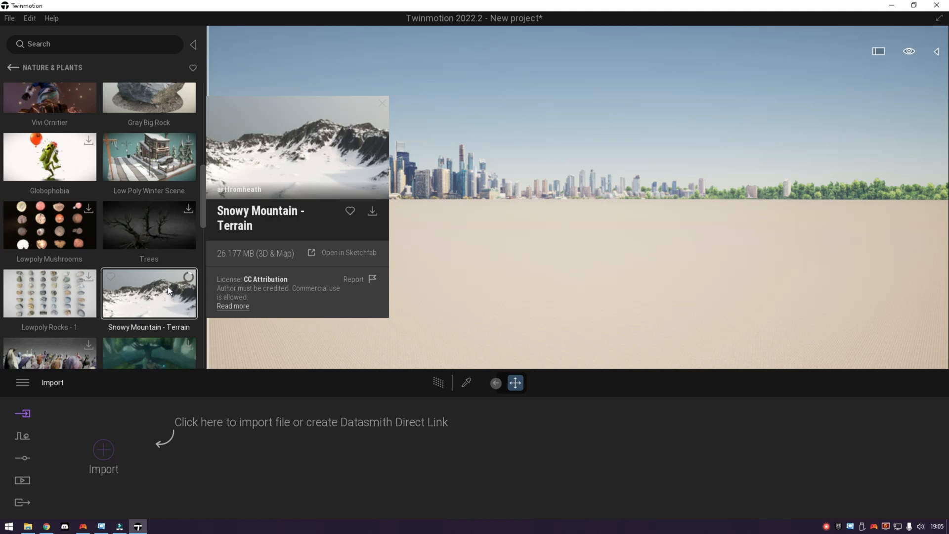
Download the Snowy Mountain - Terrain model and select it for placement
{"action": "left_click", "coordinate": [372, 211]}
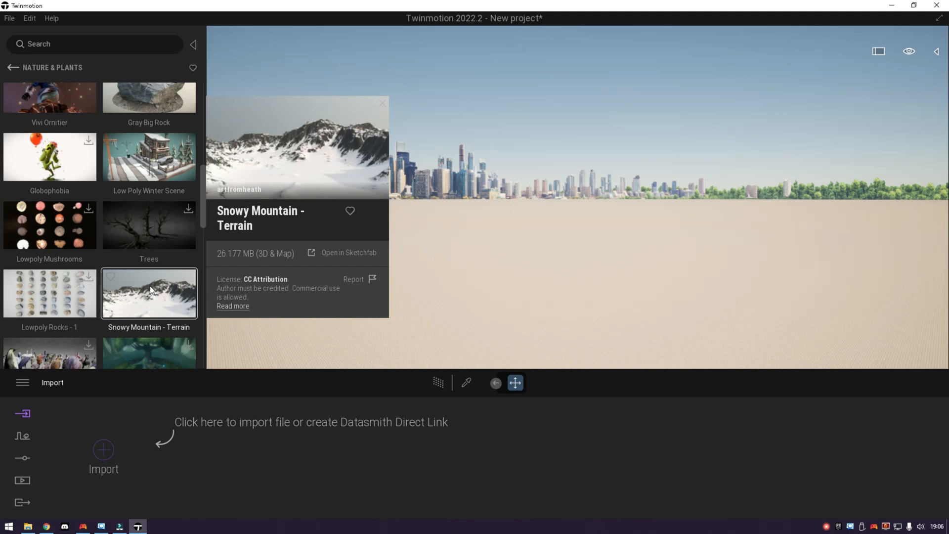
{"action": "left_click", "coordinate": [148, 294]}
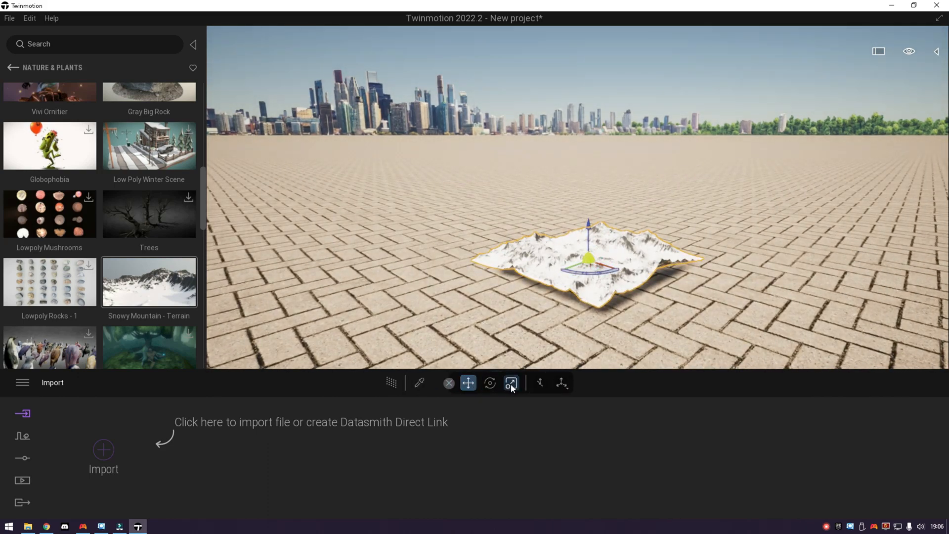
Switch to the Scale gizmo and enlarge the placed snowy terrain
{"action": "left_click", "coordinate": [510, 383]}
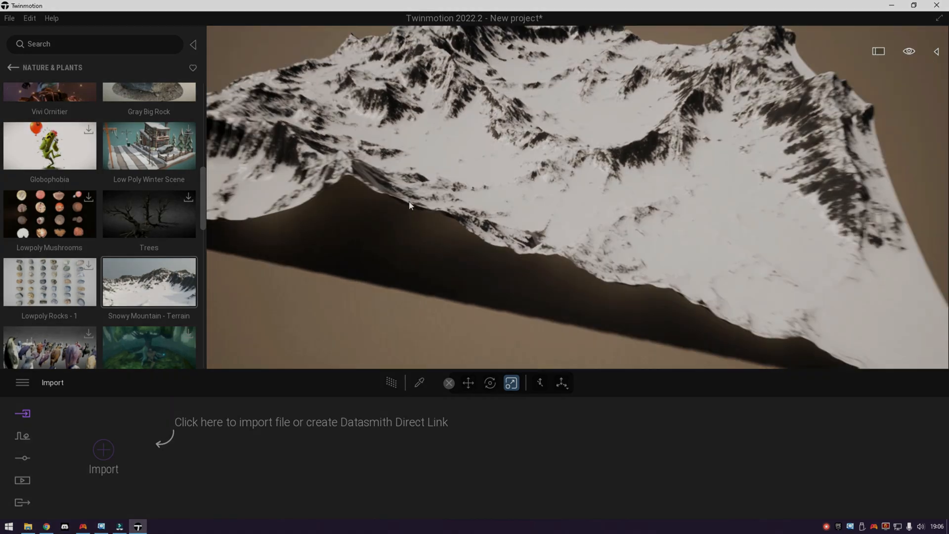
{"action": "left_click", "coordinate": [12, 67]}
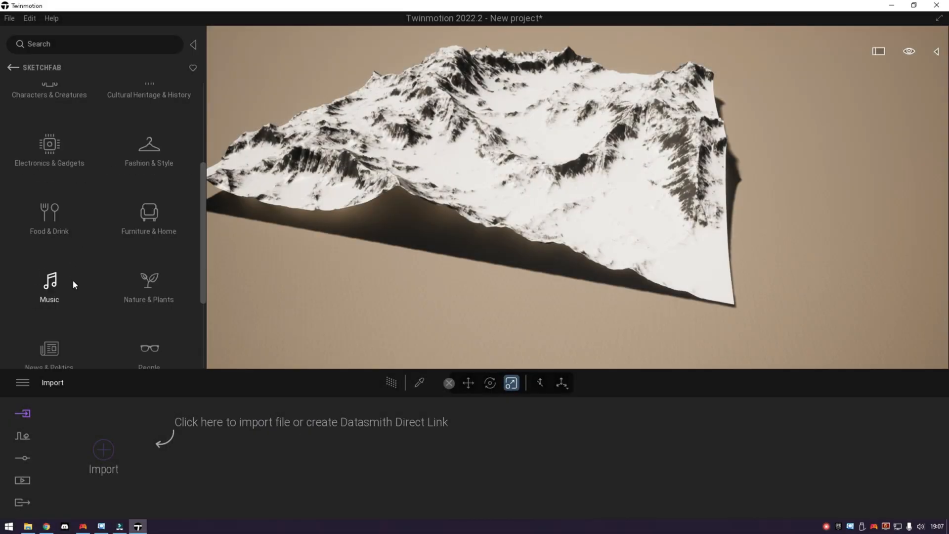
{"action": "left_click", "coordinate": [49, 287]}
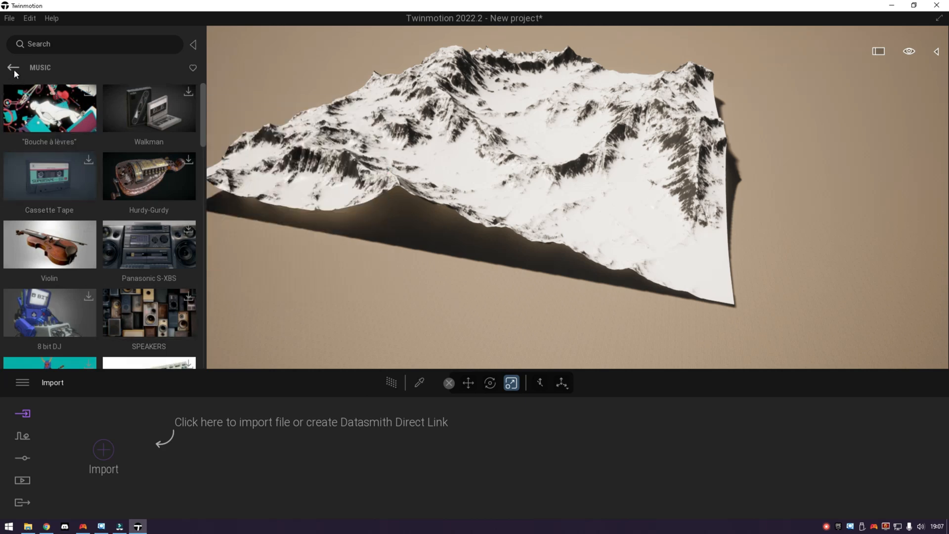
{"action": "left_click", "coordinate": [13, 67]}
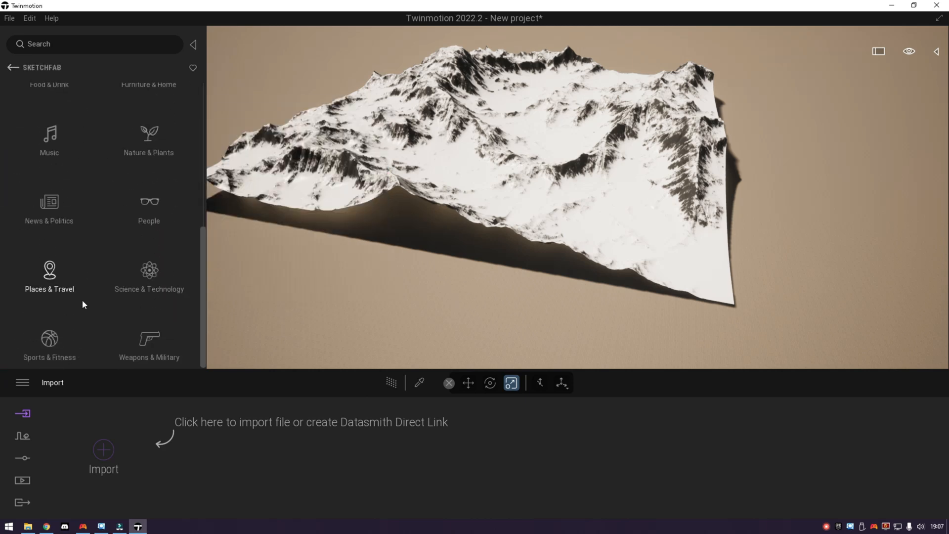
{"action": "left_click", "coordinate": [49, 345]}
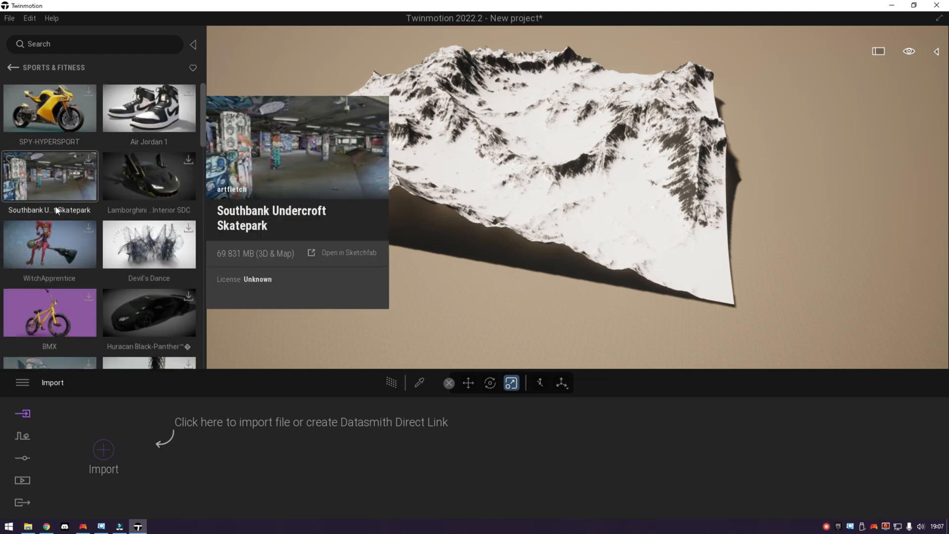
{"action": "scroll", "scroll_direction": "down", "scroll_amount": 3}
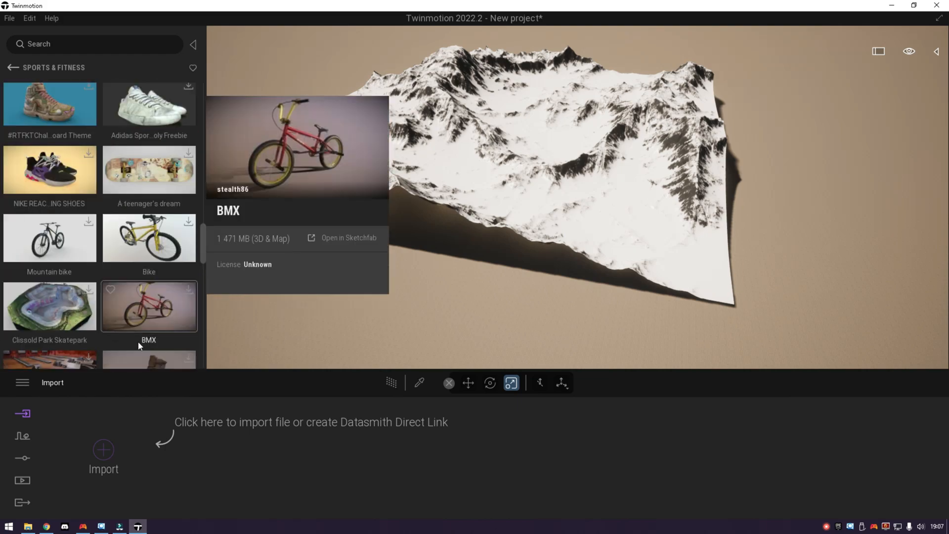
{"action": "left_click", "coordinate": [149, 332]}
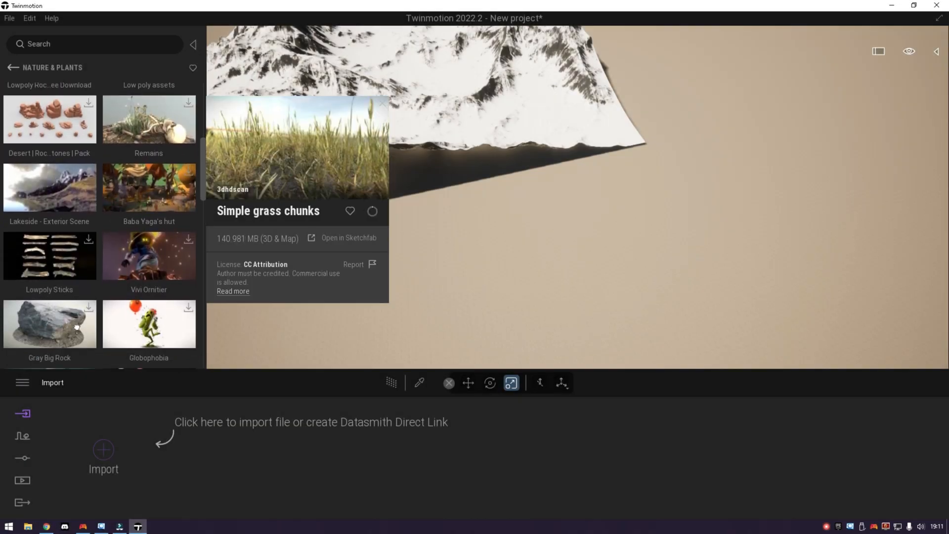
{"action": "scroll", "scroll_direction": "down", "scroll_amount": 3}
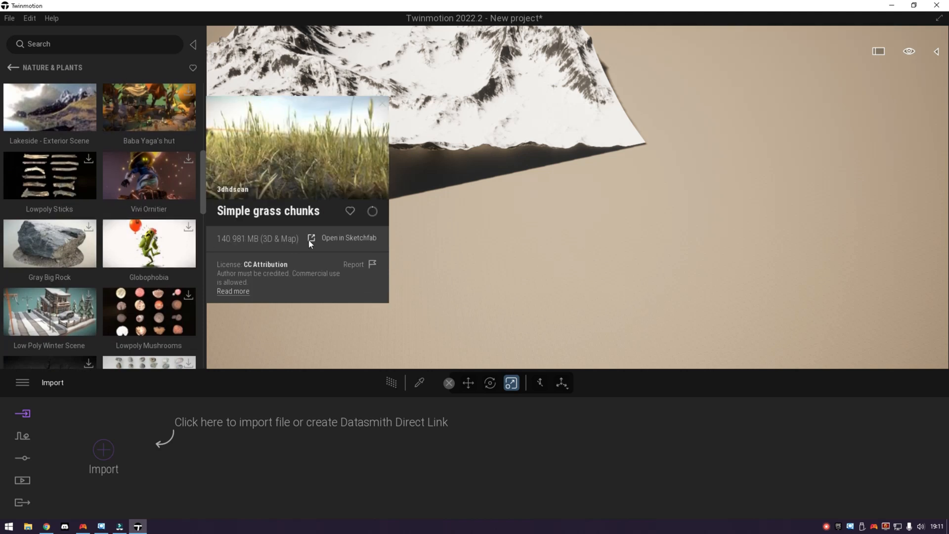
{"action": "left_click", "coordinate": [49, 242]}
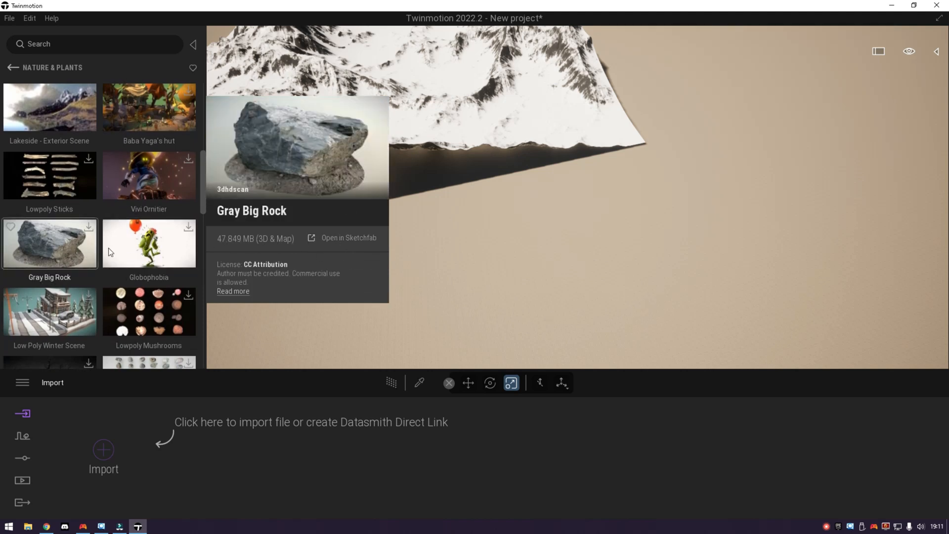
{"action": "left_click", "coordinate": [148, 243]}
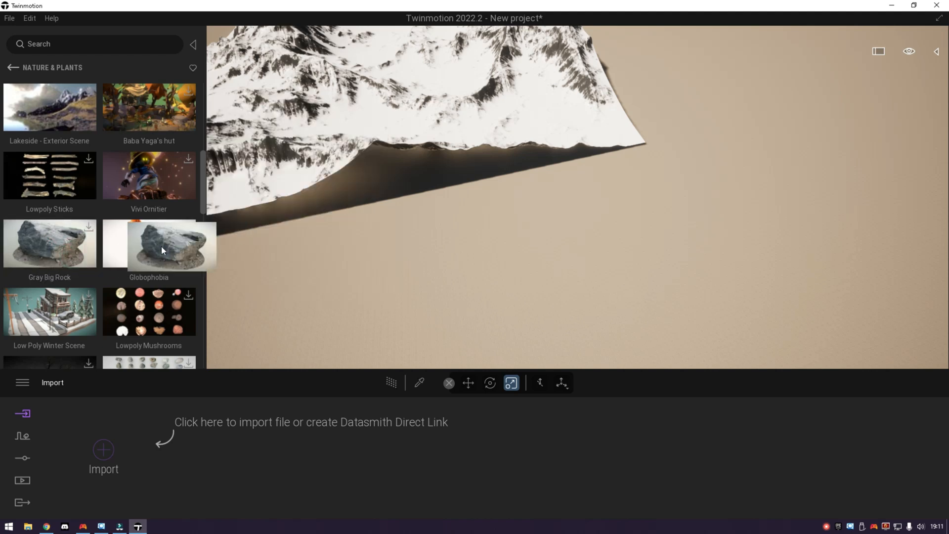
{"action": "mouse_move", "coordinate": [319, 223]}
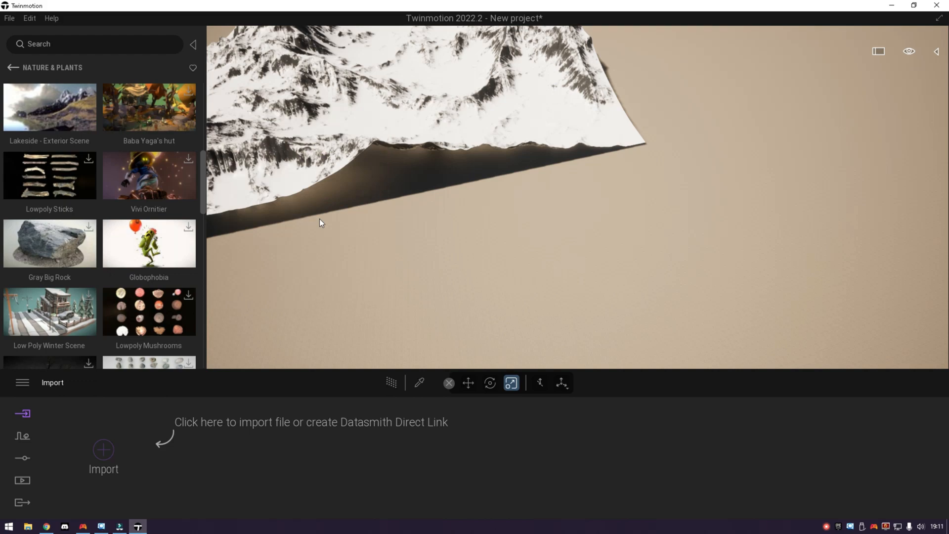